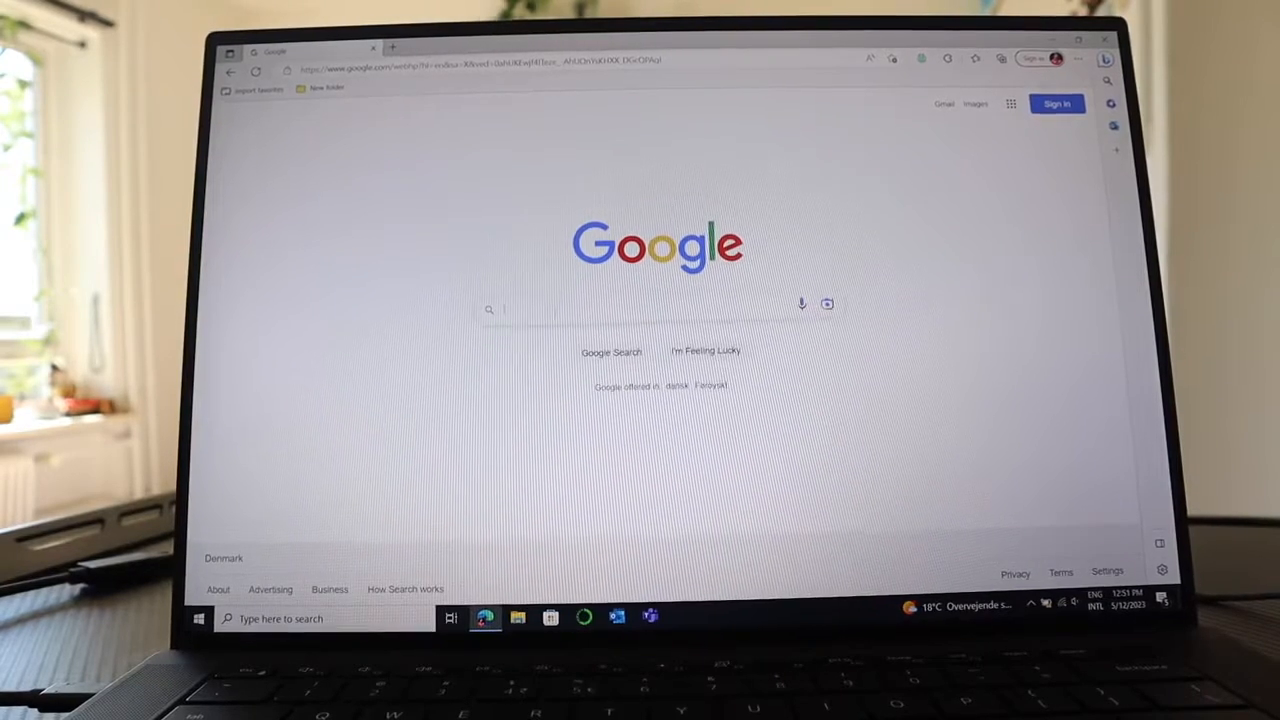
Search Google for 'anyviewer' and open the AnyViewer official homepage
text(ai)
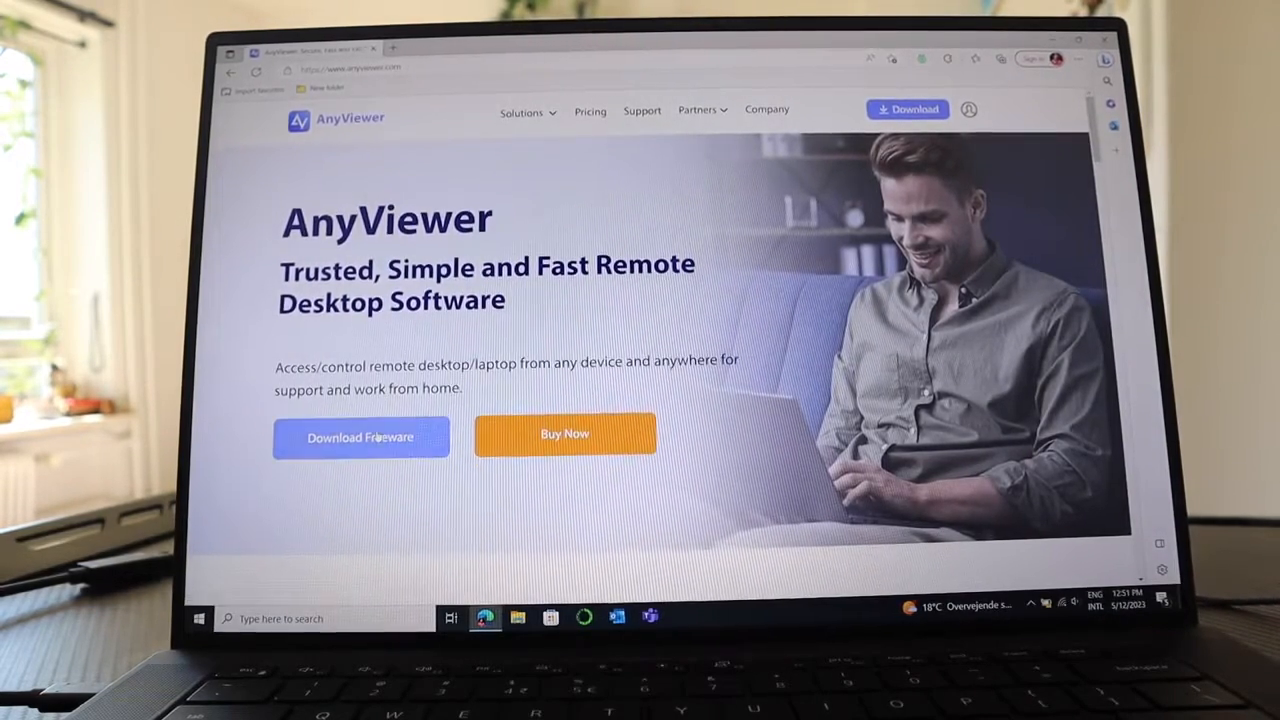
Compare the iOS, Android and Windows versions, then download the Windows installer
click(360, 437)
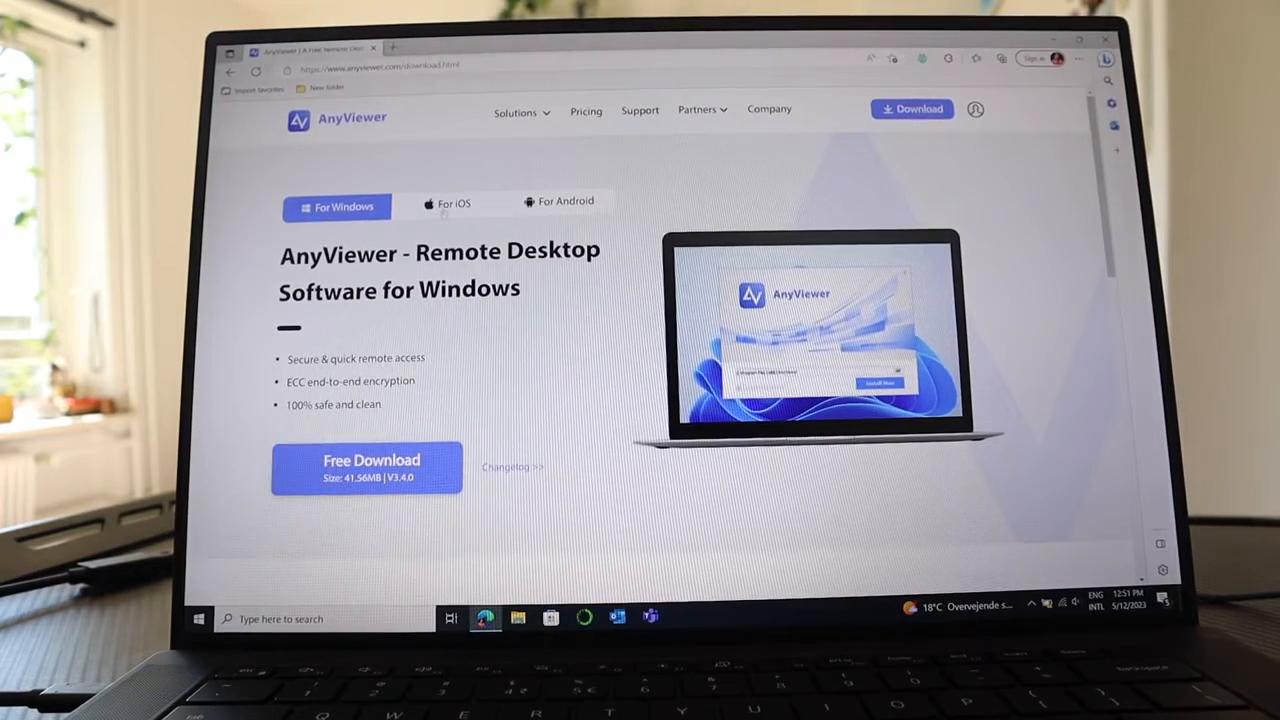
click(447, 202)
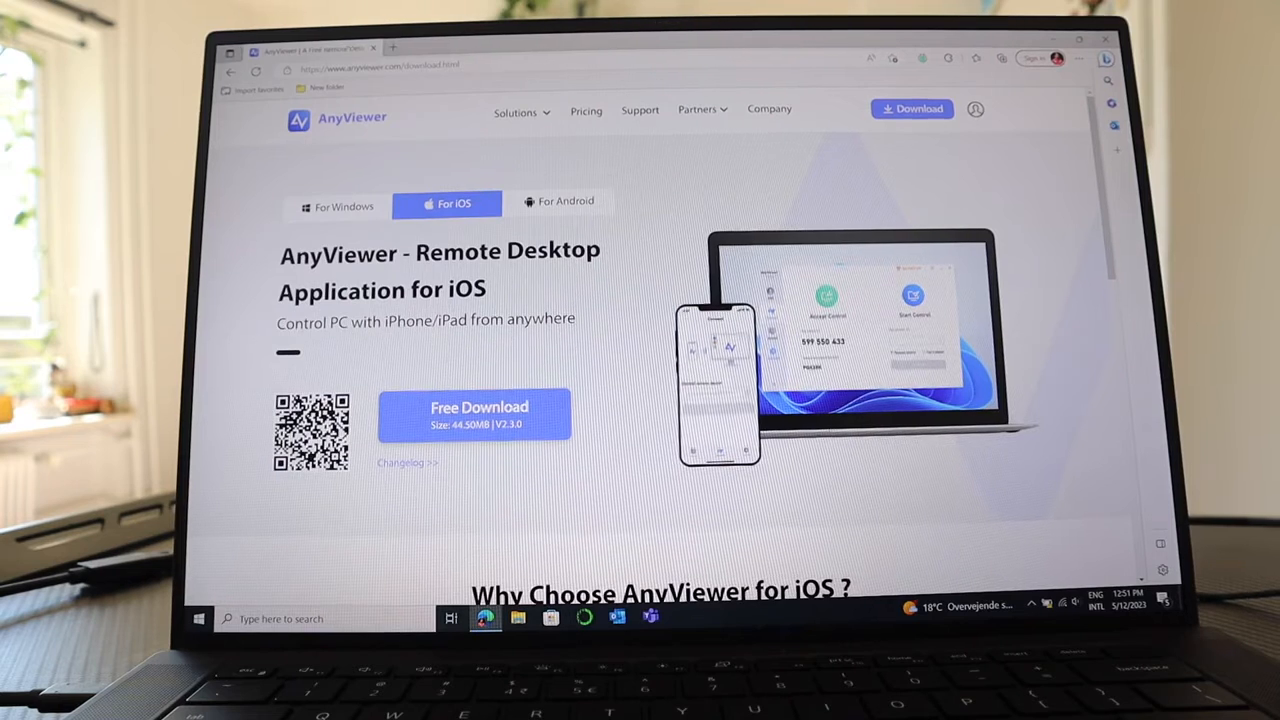
click(560, 202)
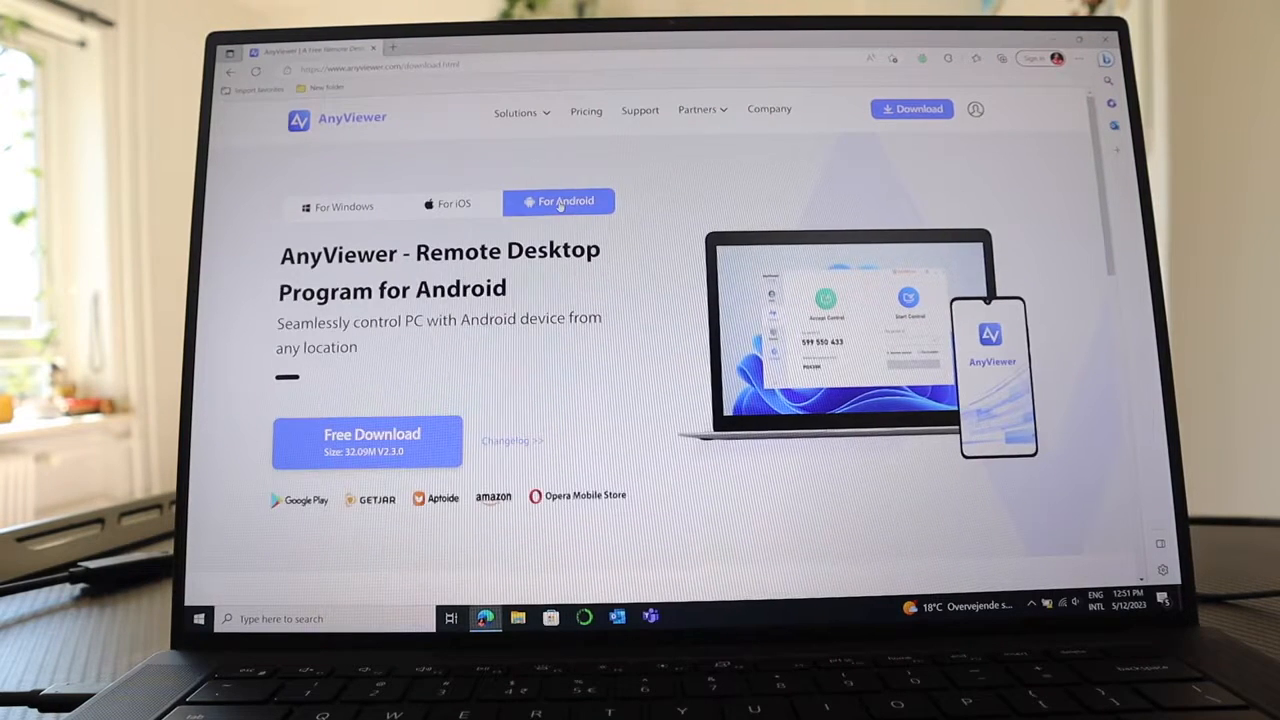
click(337, 206)
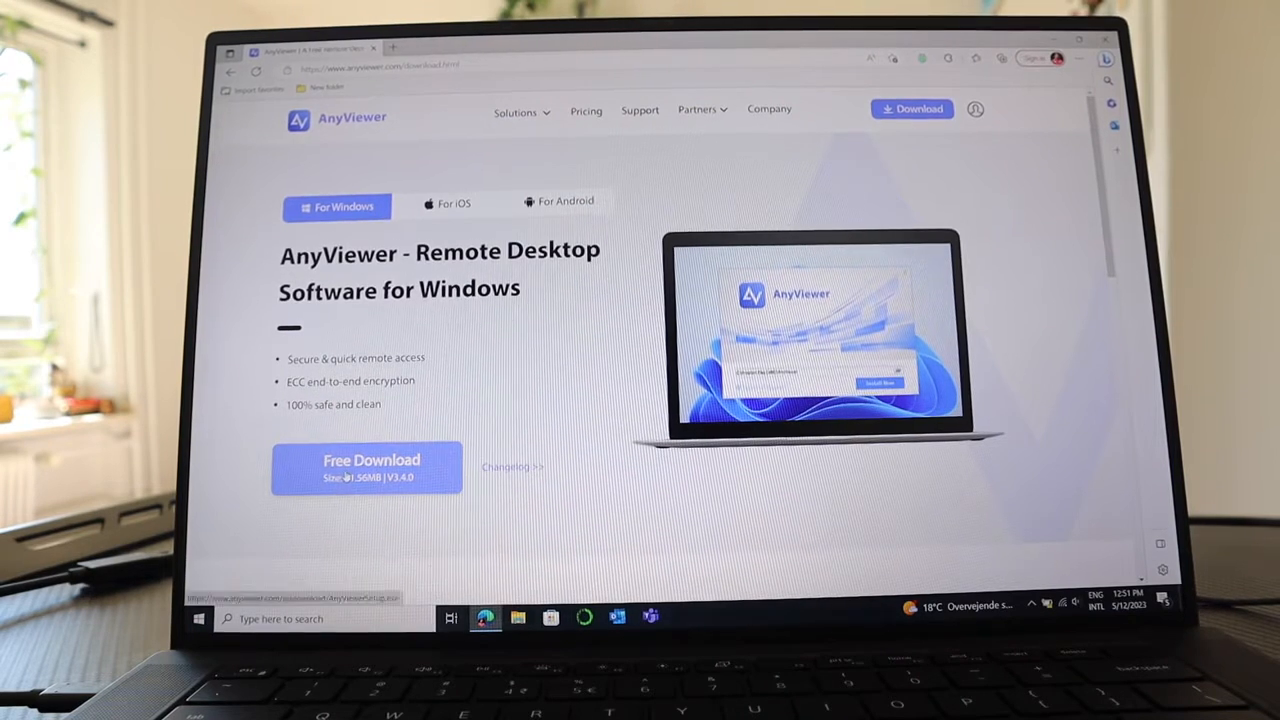
click(371, 467)
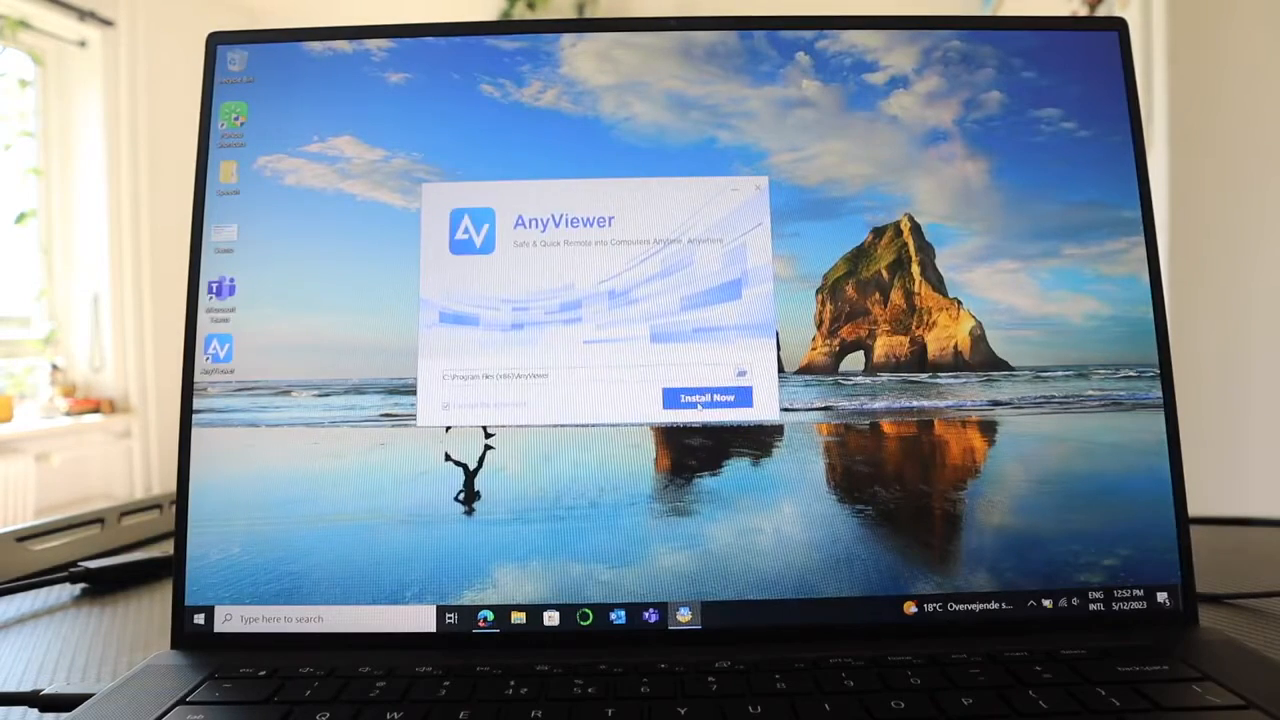
Install AnyViewer and finish setup with Enjoy Now
click(707, 397)
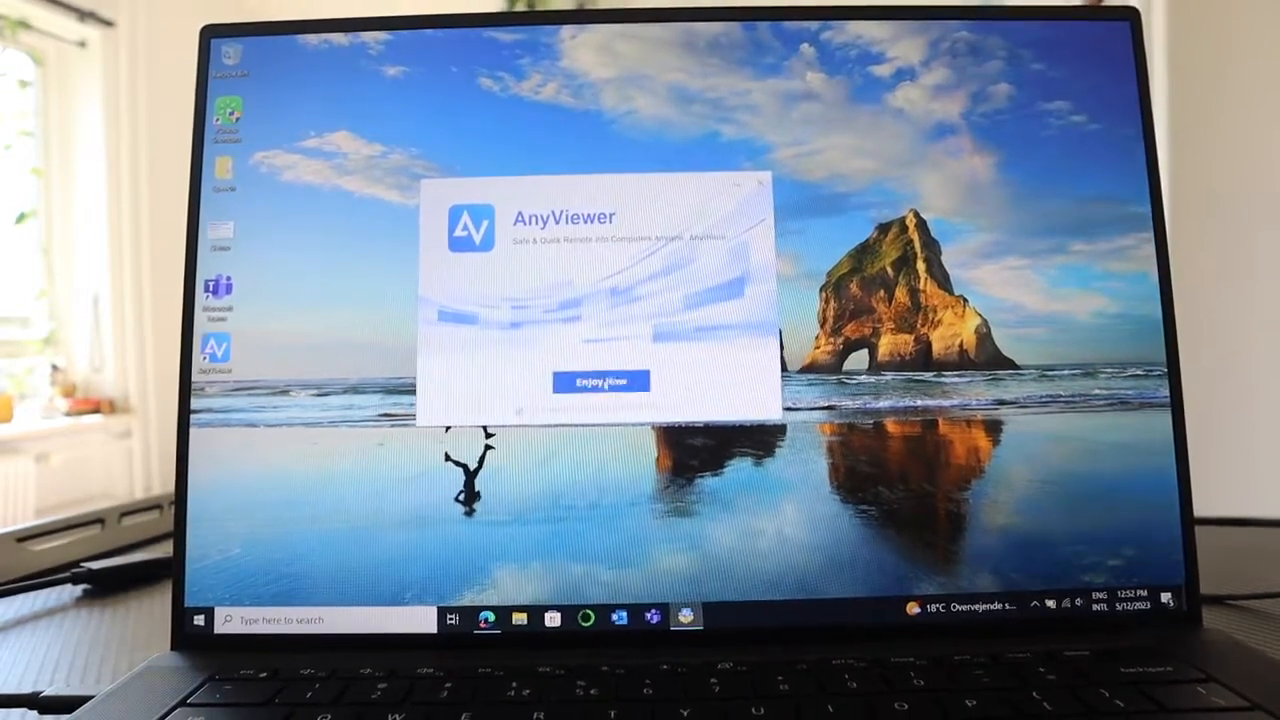
click(600, 381)
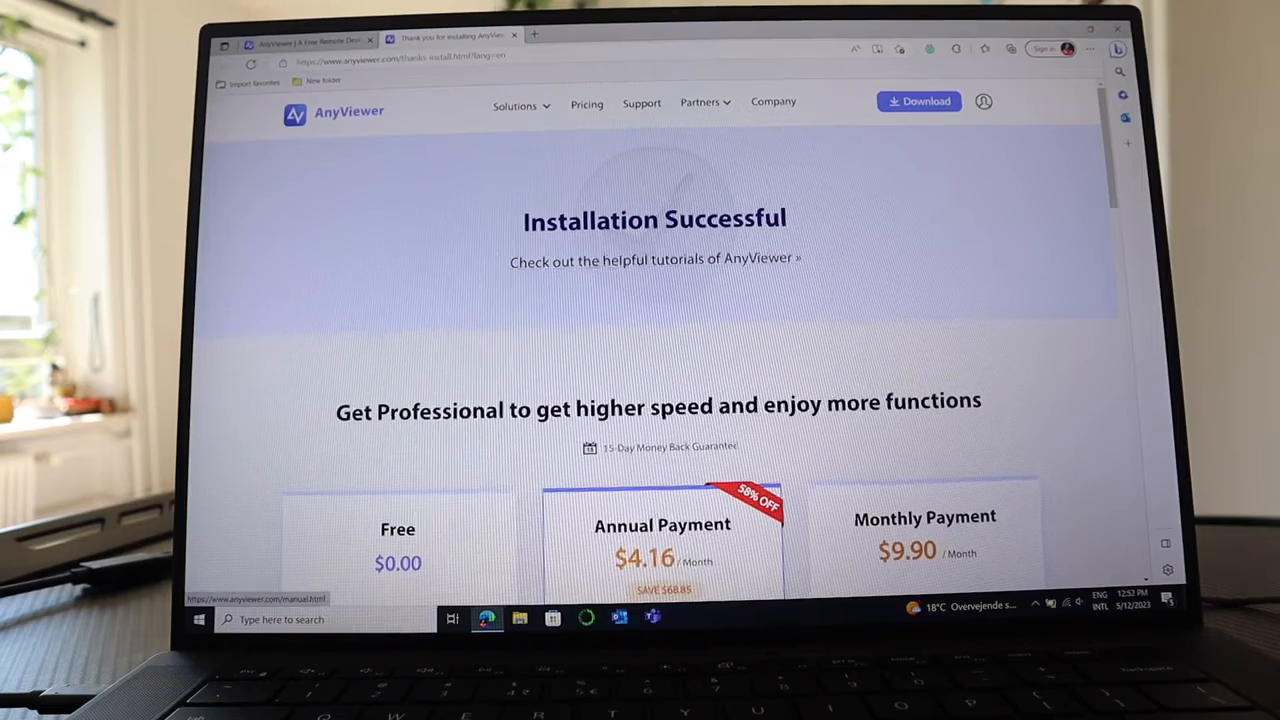
Review the Free, Annual and Monthly plans, then close the browser
scroll(down, 3)
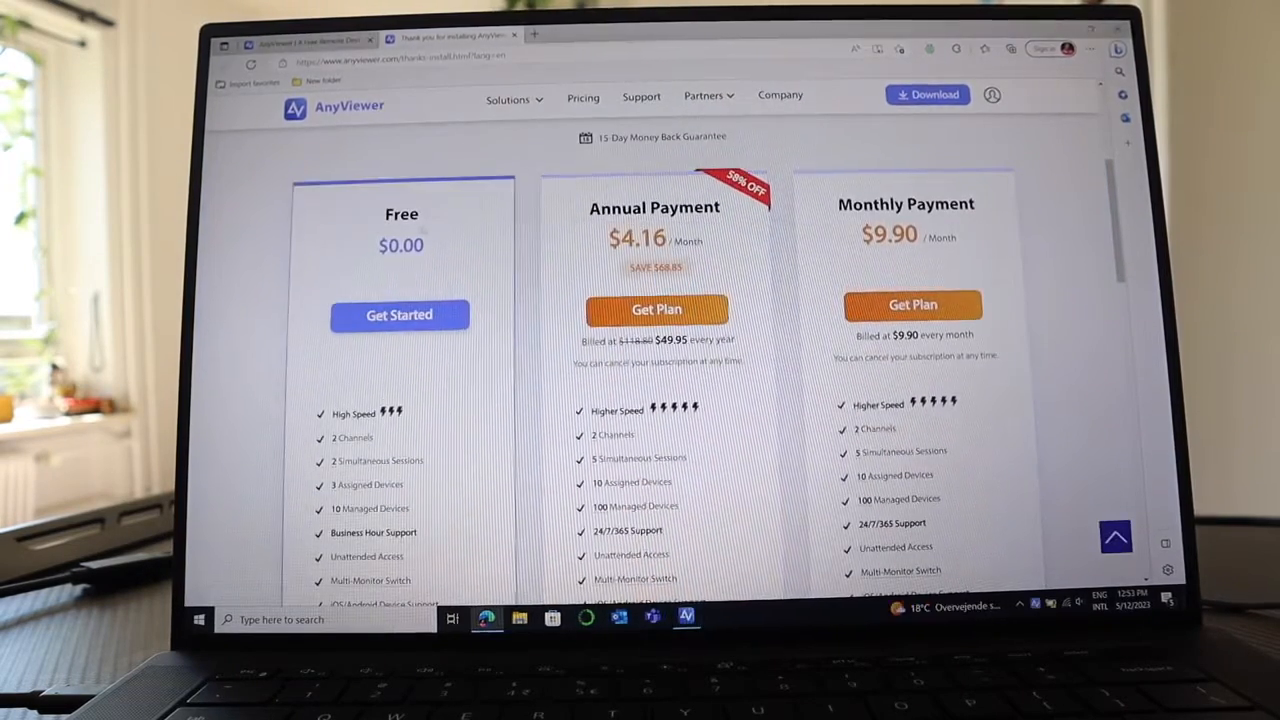
scroll(down, 3)
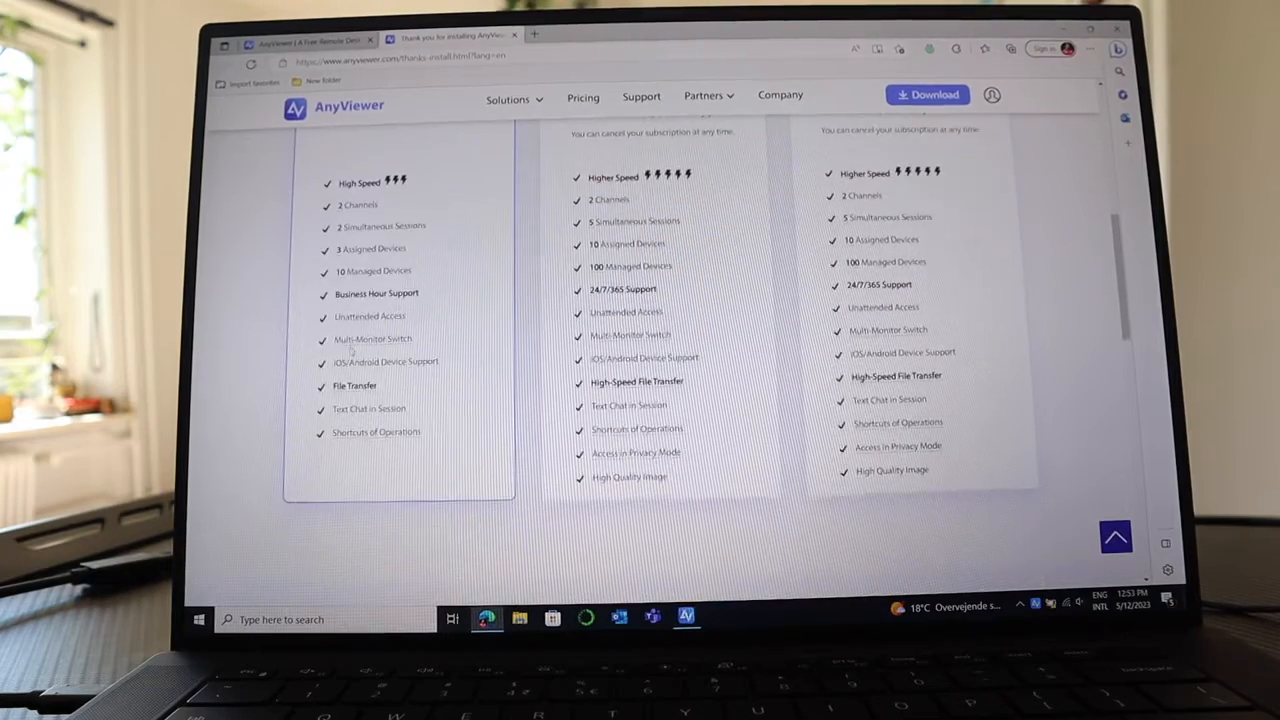
click(685, 617)
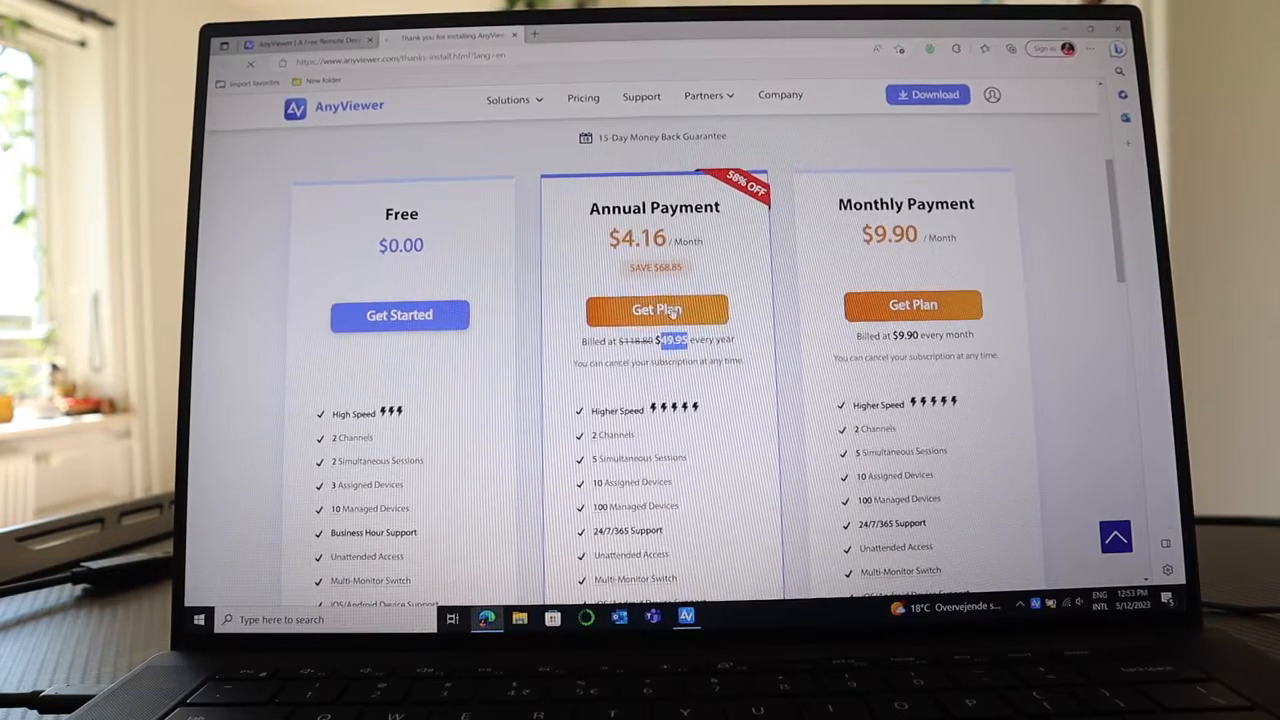
click(656, 310)
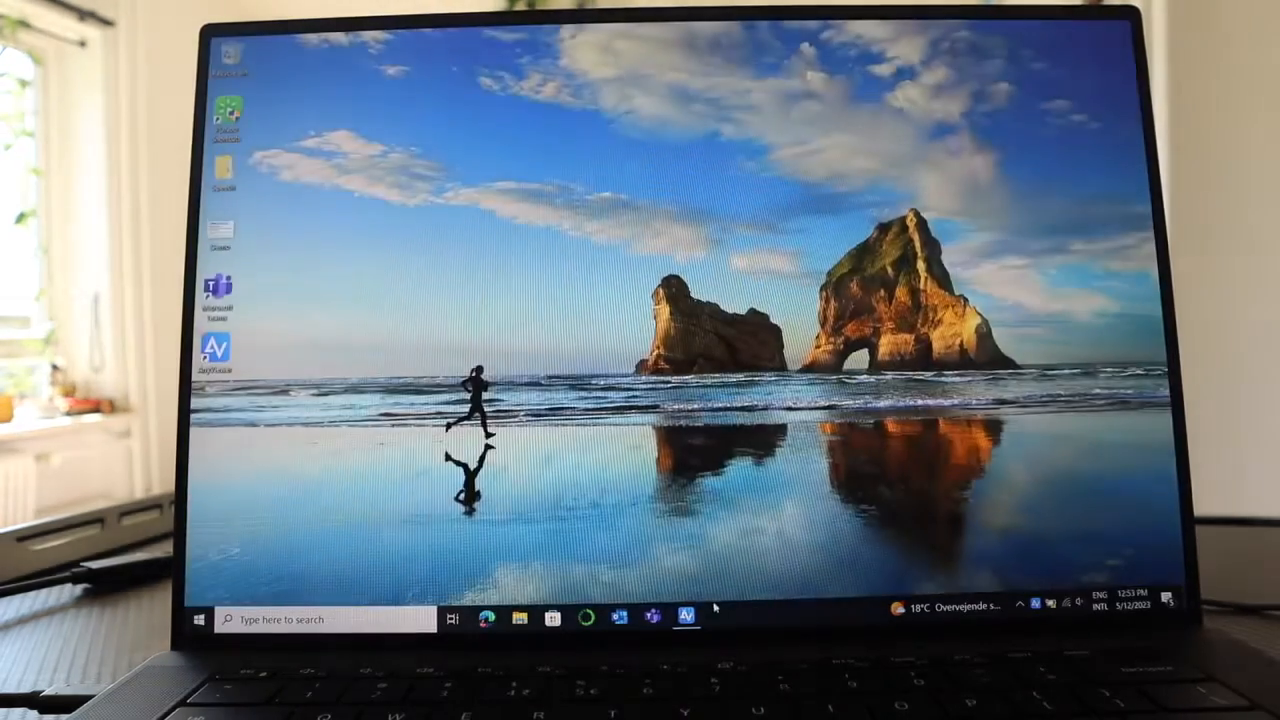
Open AnyViewer, view the account page, then list the desktop, iPad and iPhone devices
click(685, 618)
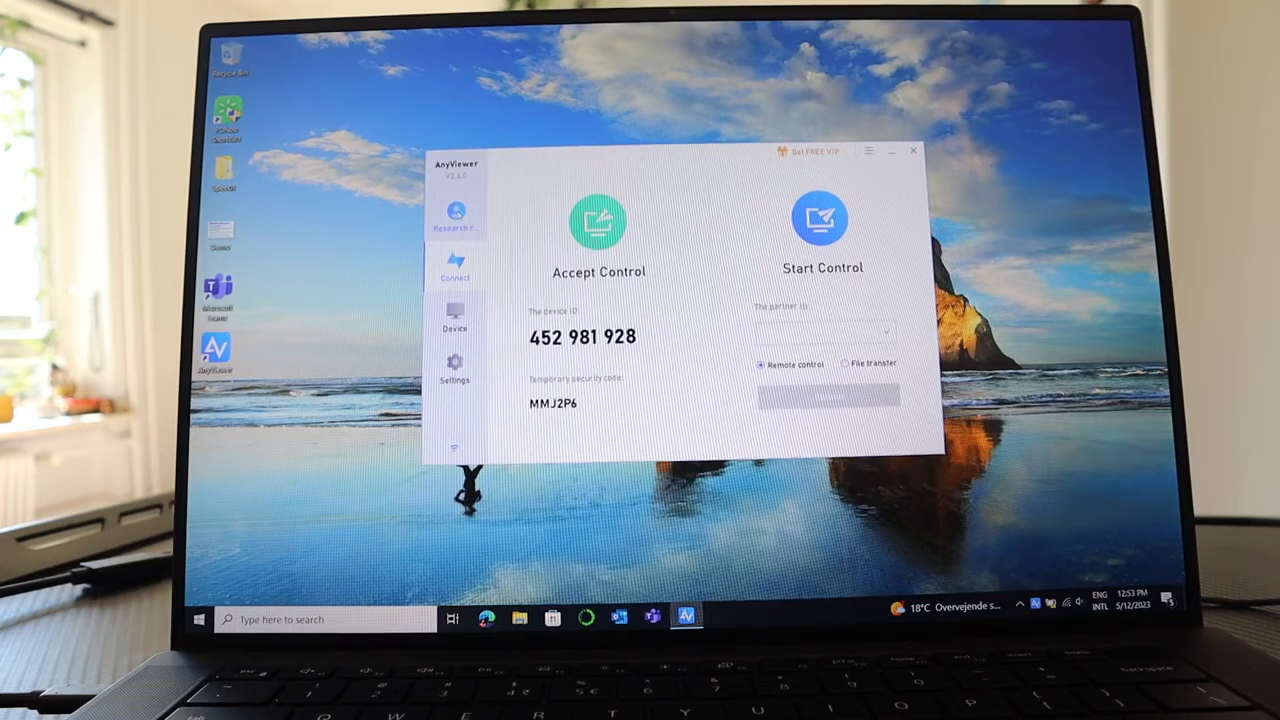
click(455, 215)
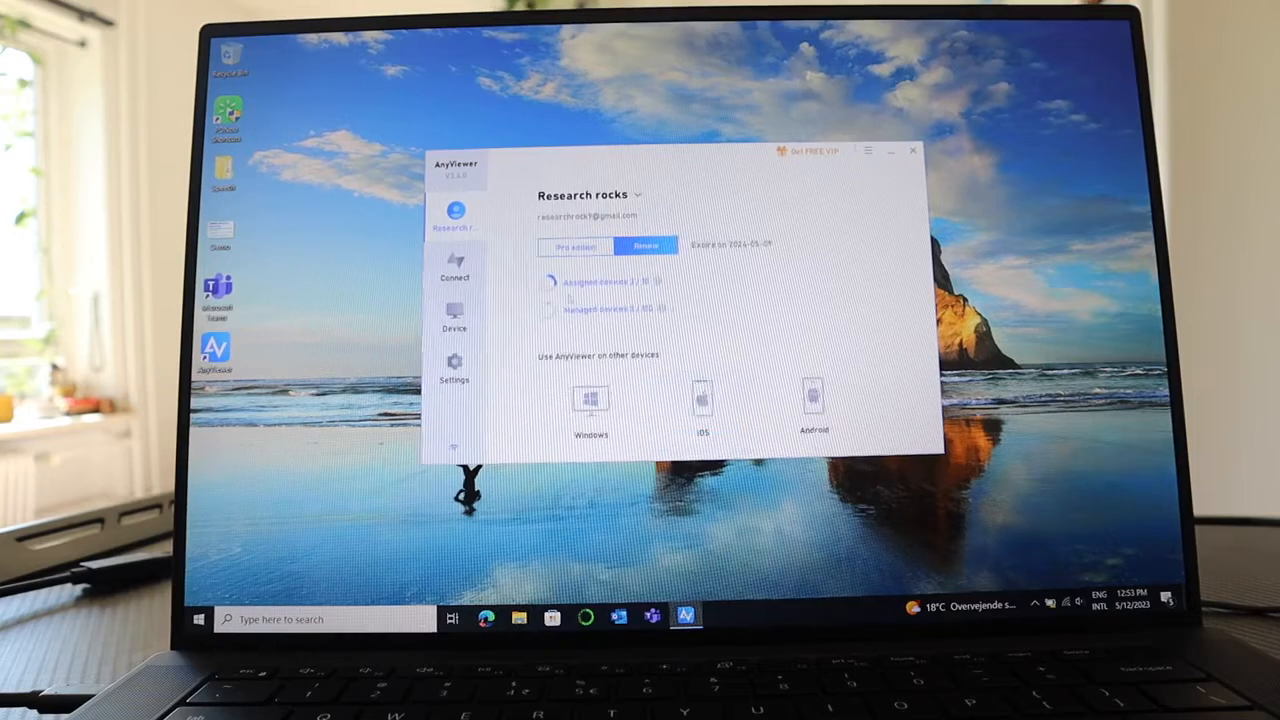
click(454, 267)
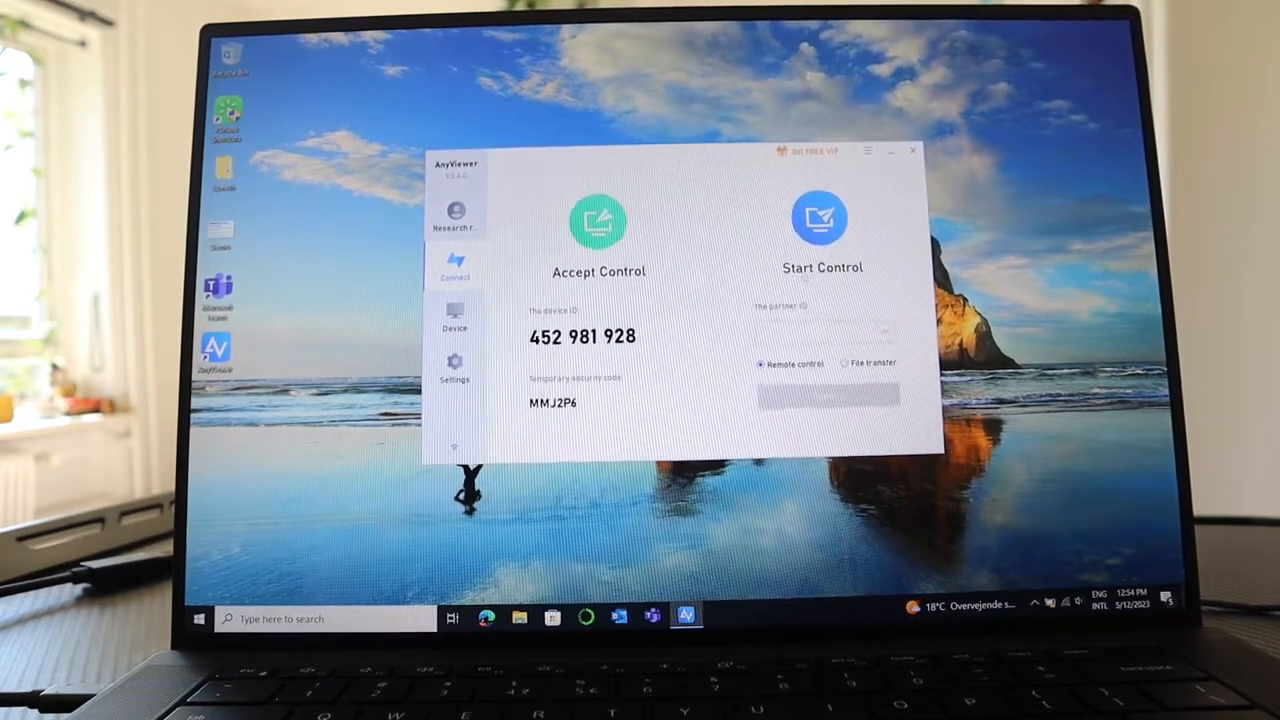
click(455, 320)
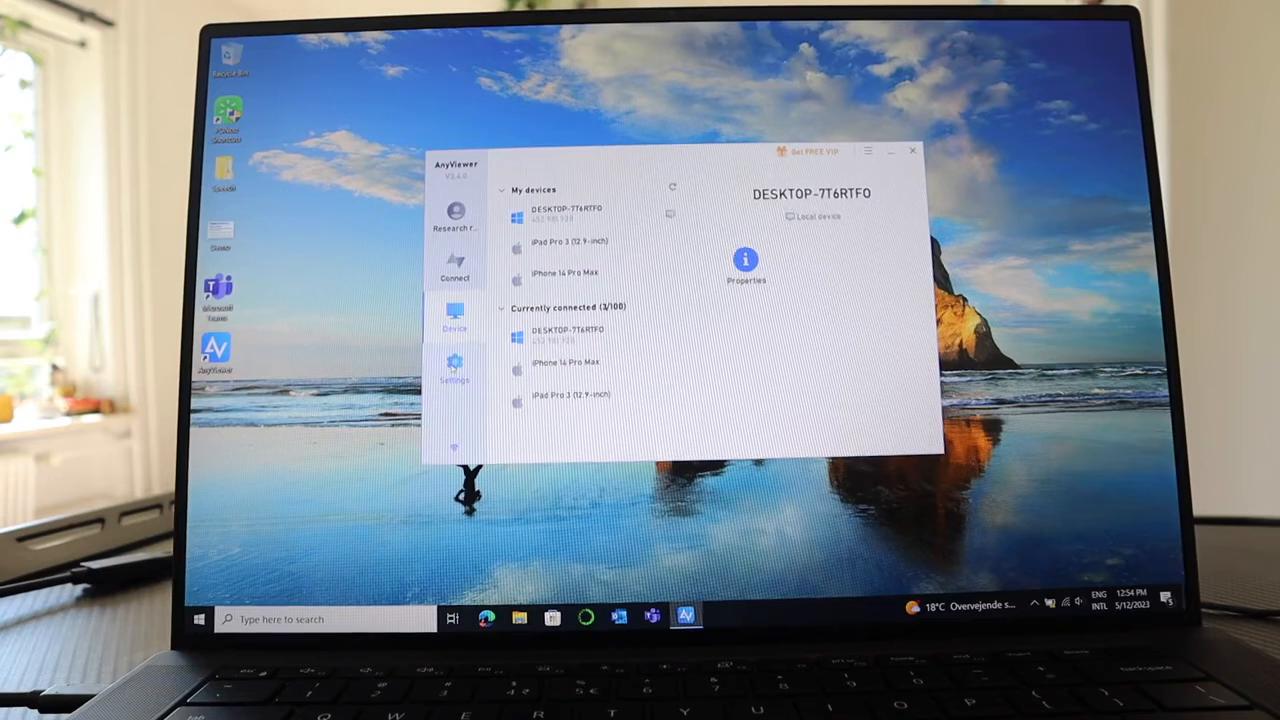
Return to the Connect screen showing the device ID and security code
click(455, 265)
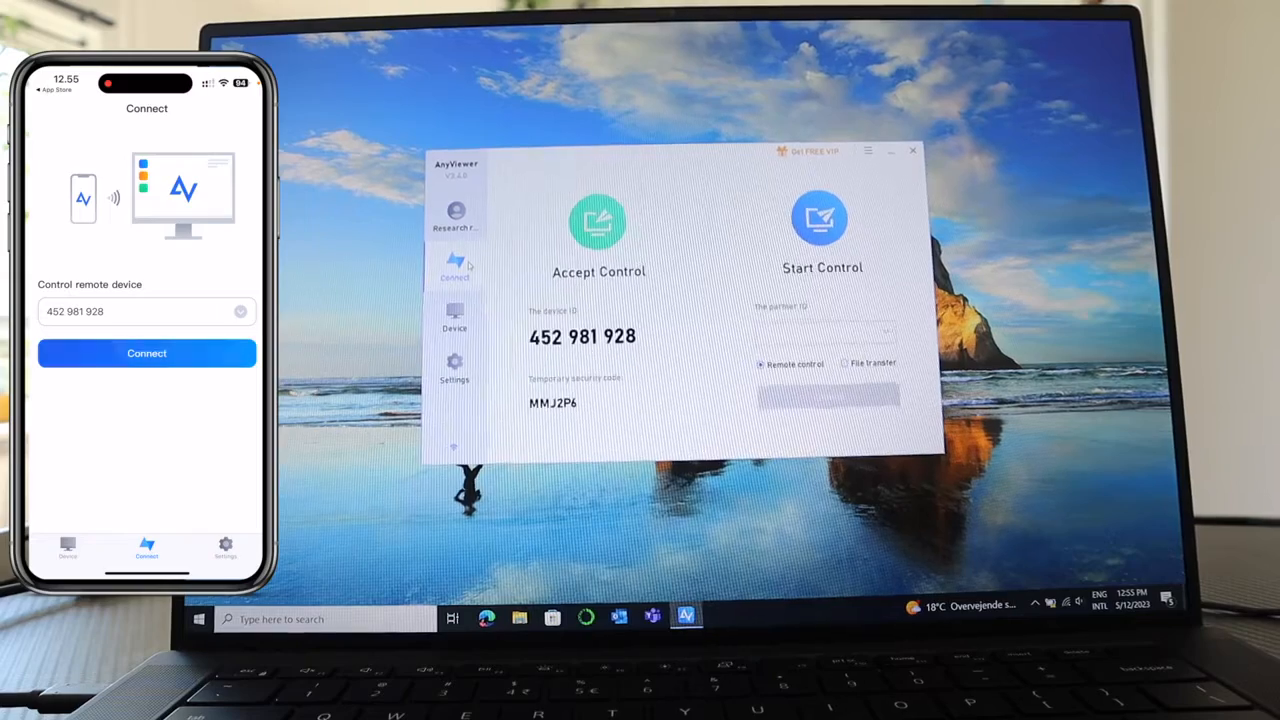
click(146, 353)
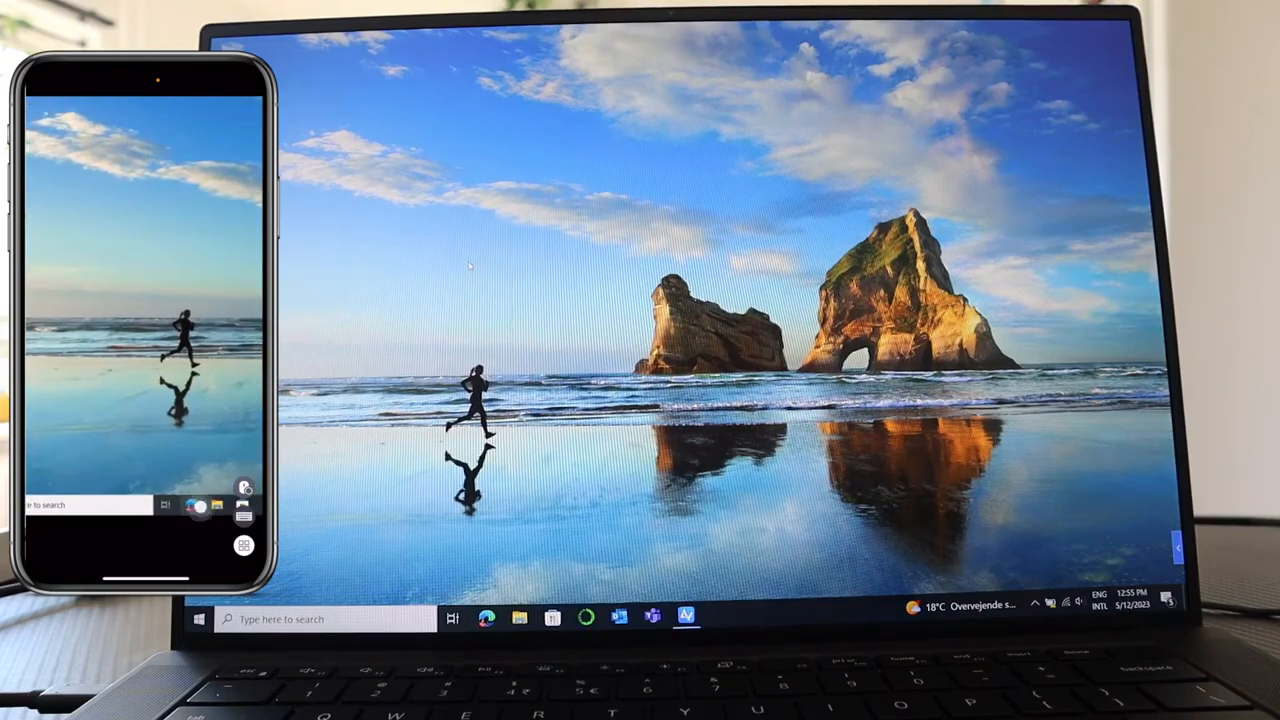
Remotely search Google for 'Research rocks' in Edge and open the Research Rocks YouTube channel
click(486, 618)
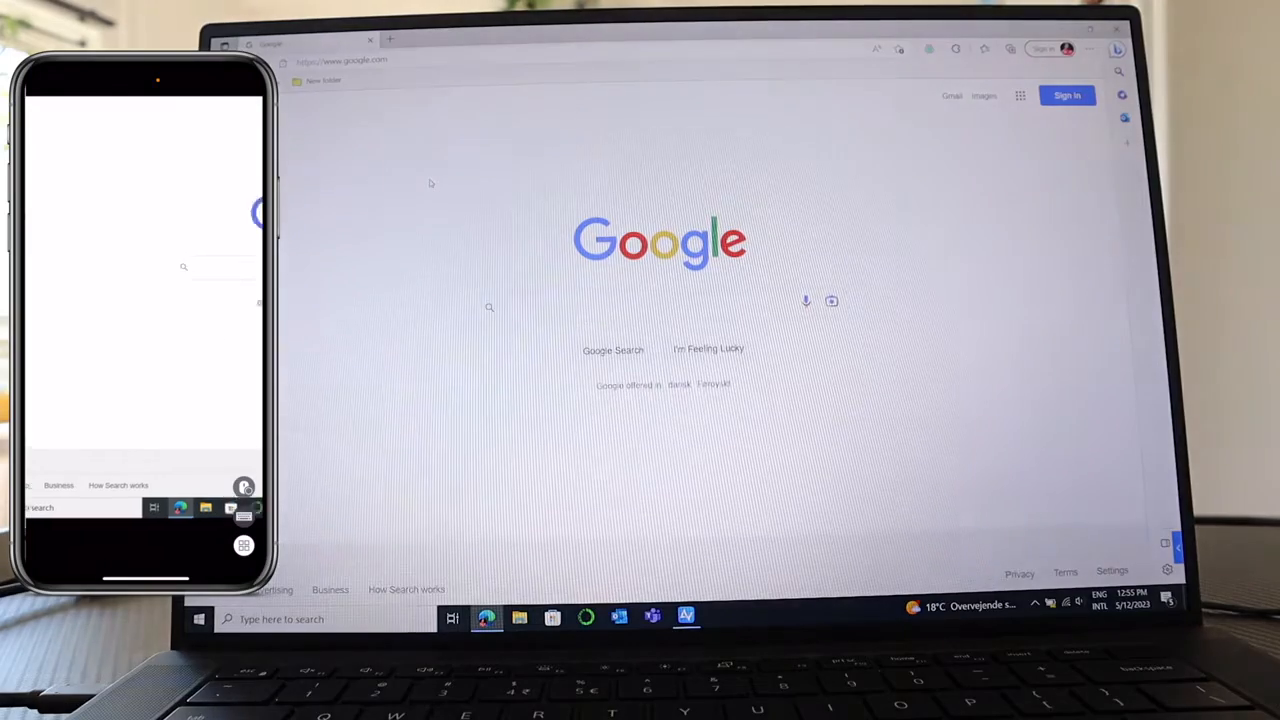
click(660, 307)
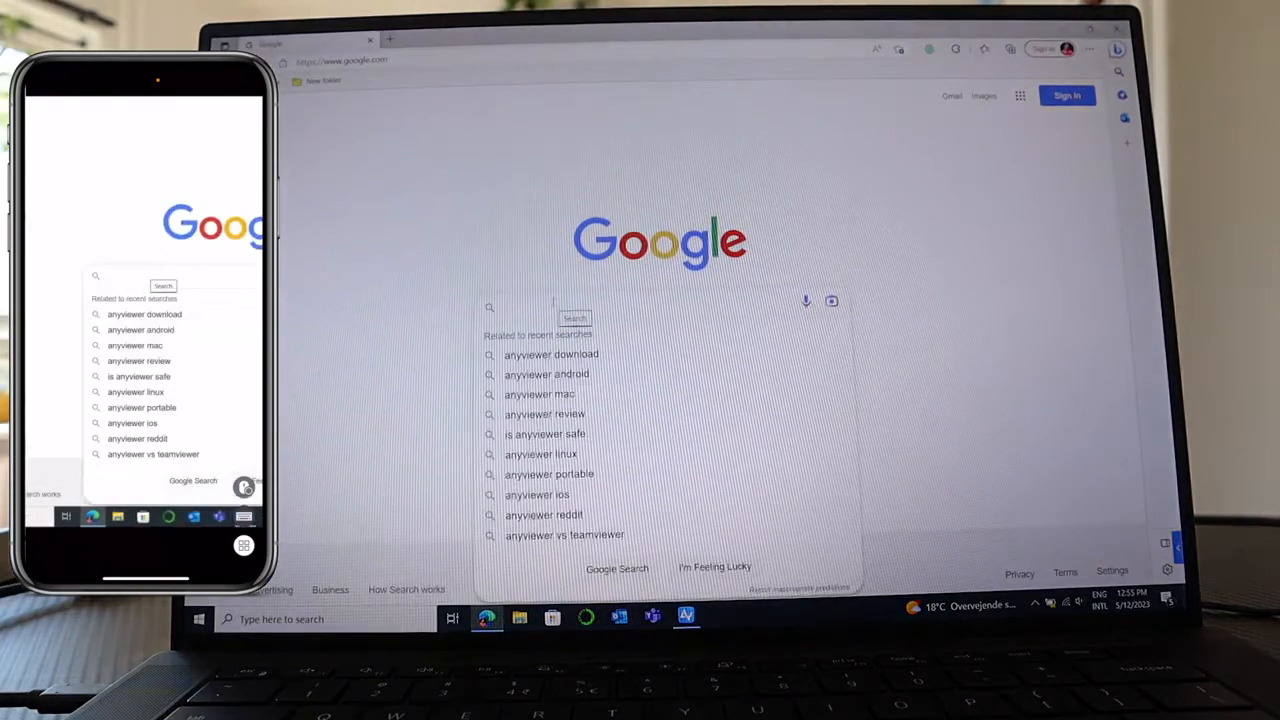
text(Research rocks)
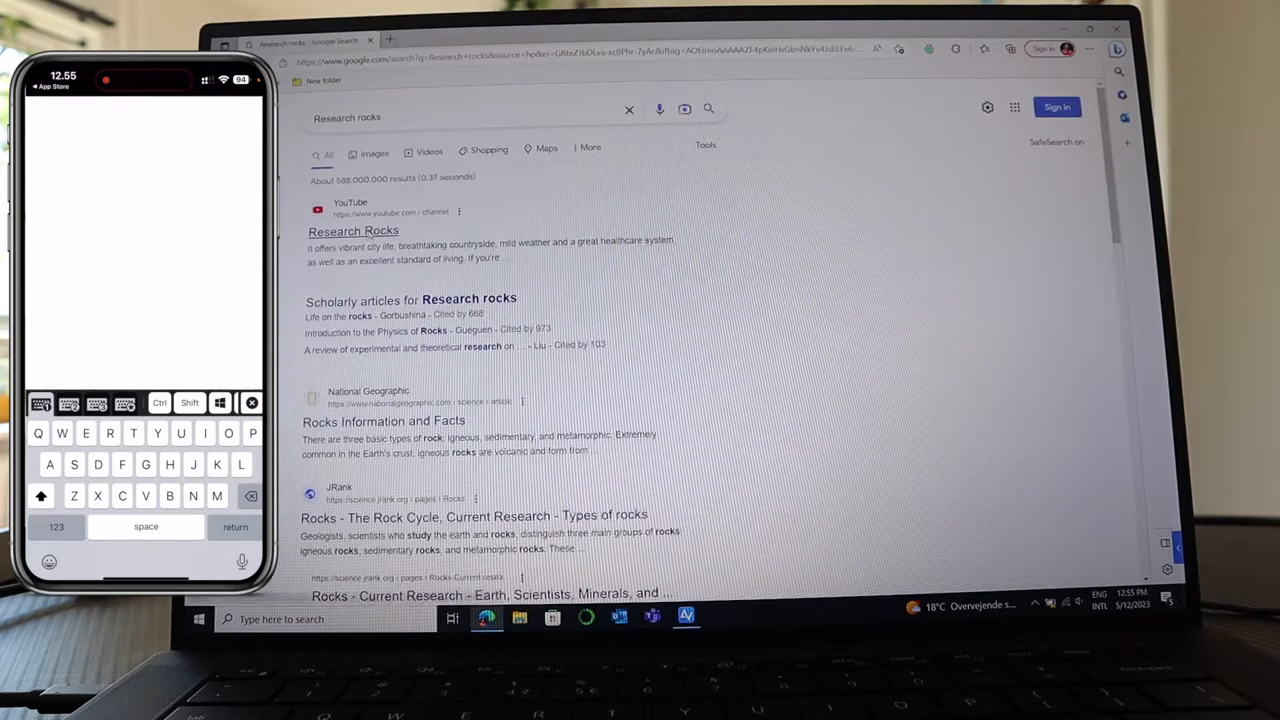
click(353, 231)
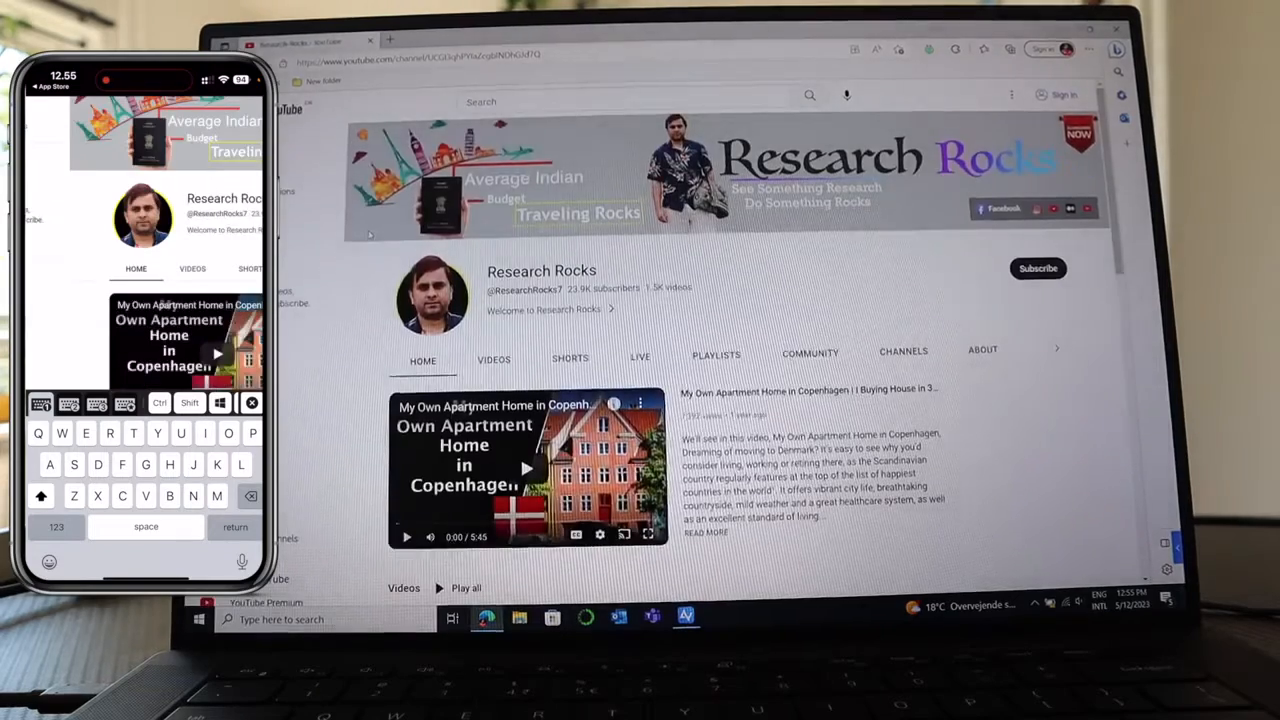